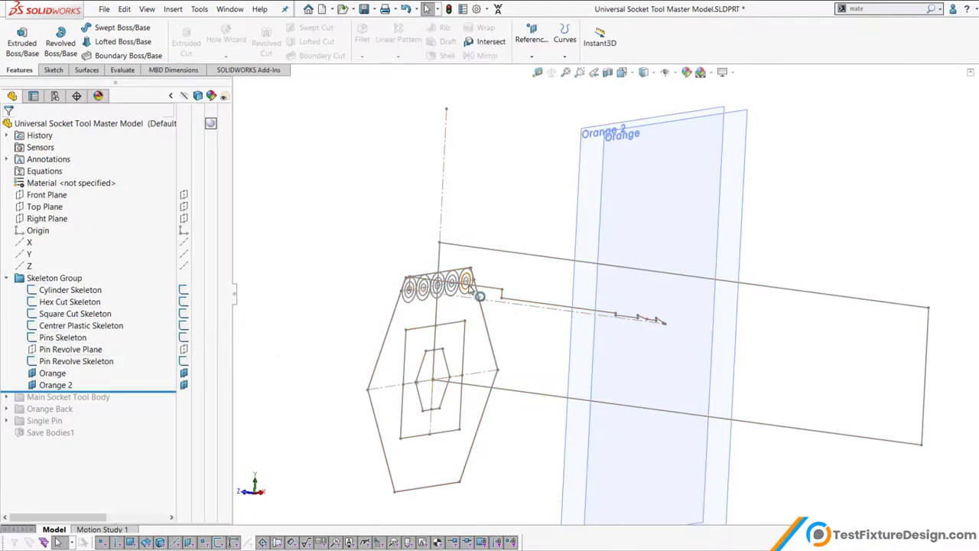
Show the Main Socket Tool Body solid from the FeatureManager tree
{"action": "left_click", "coordinate": [68, 396]}
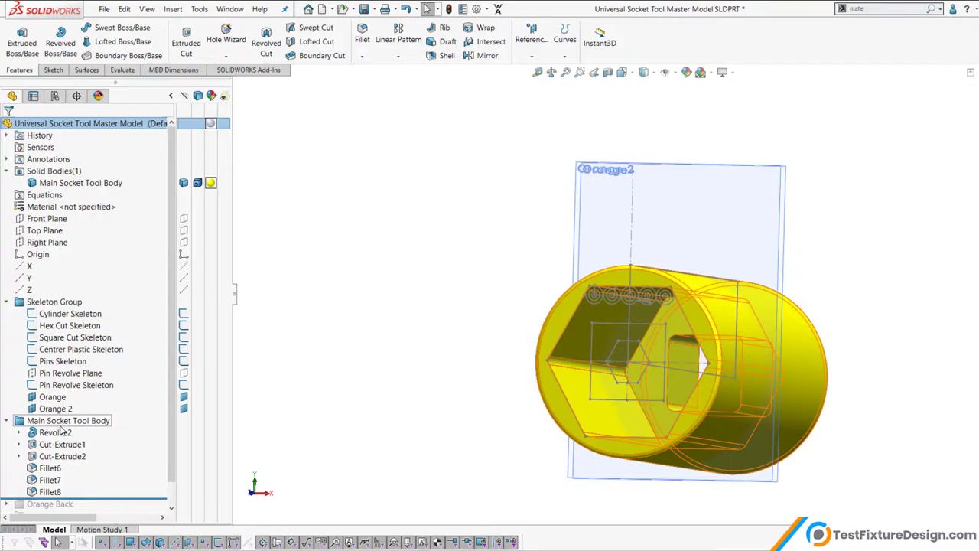
Move the rollback bar above Revolve2 so only the skeleton sketches remain
{"action": "left_click", "coordinate": [55, 432]}
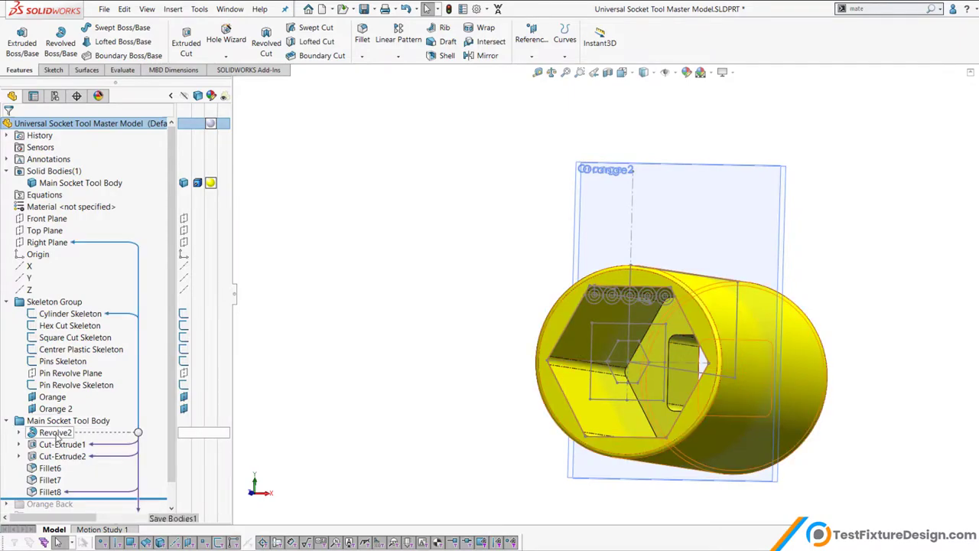
{"action": "left_click", "coordinate": [55, 432]}
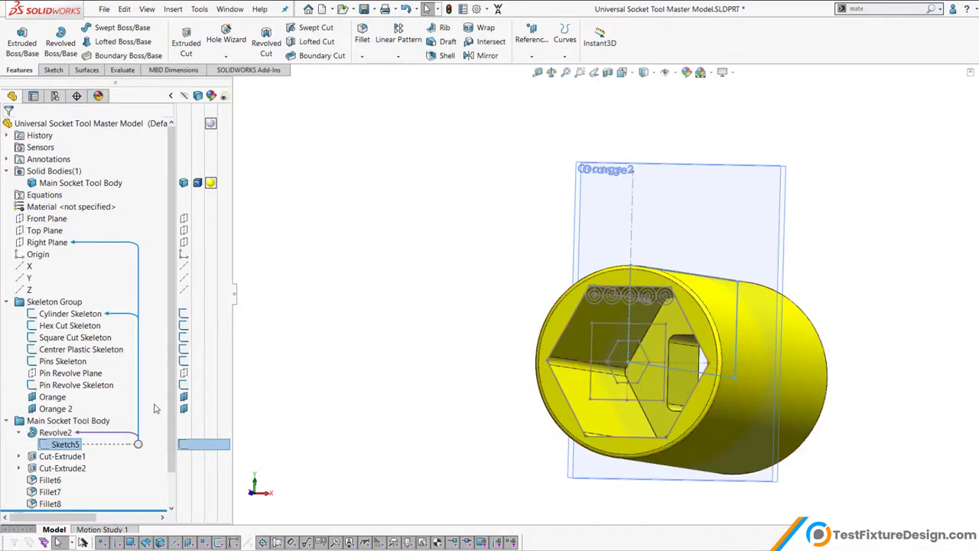
{"action": "left_click", "coordinate": [55, 302]}
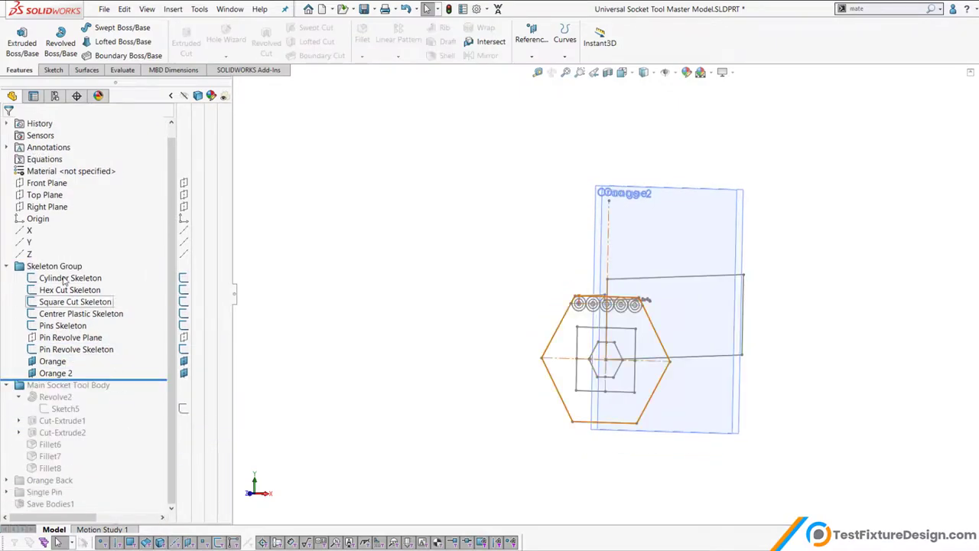
Roll the history forward to the end, restoring body, backing and pin solids
{"action": "left_click", "coordinate": [70, 277]}
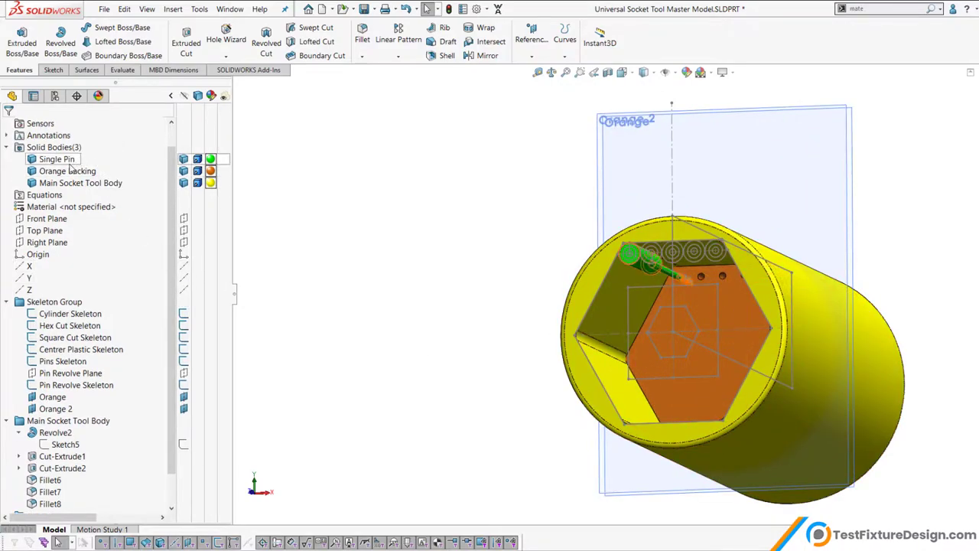
{"action": "scroll", "scroll_direction": "down", "scroll_amount": 3}
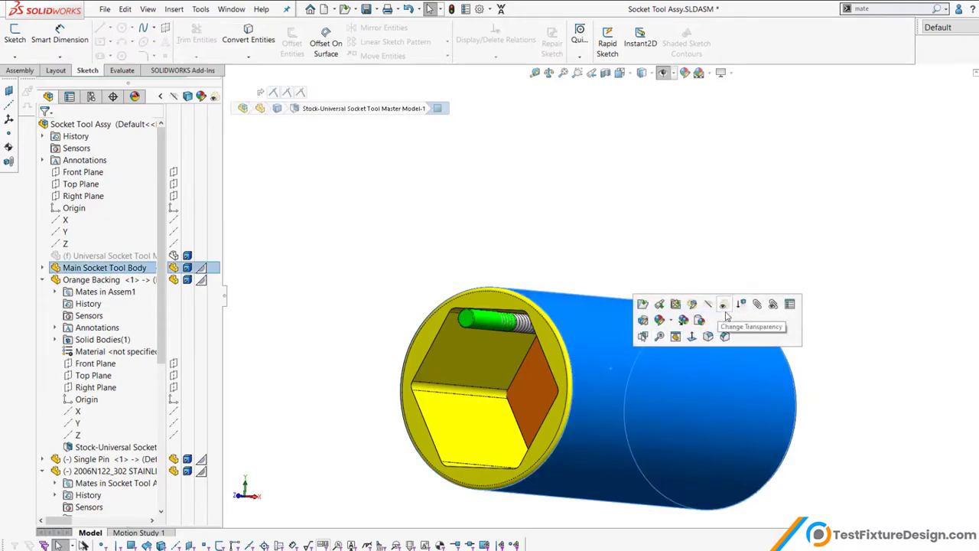
Change Transparency on Main Socket Tool Body to reveal the pin, spring and backing
{"action": "left_click", "coordinate": [722, 304]}
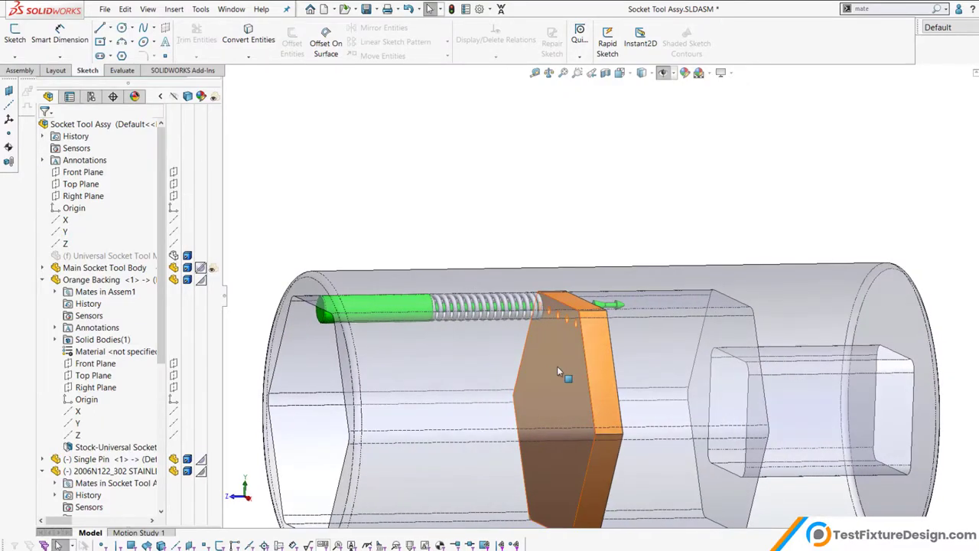
Apply a Section View along the Right Plane exposing the pin and spring
{"action": "left_click", "coordinate": [568, 367]}
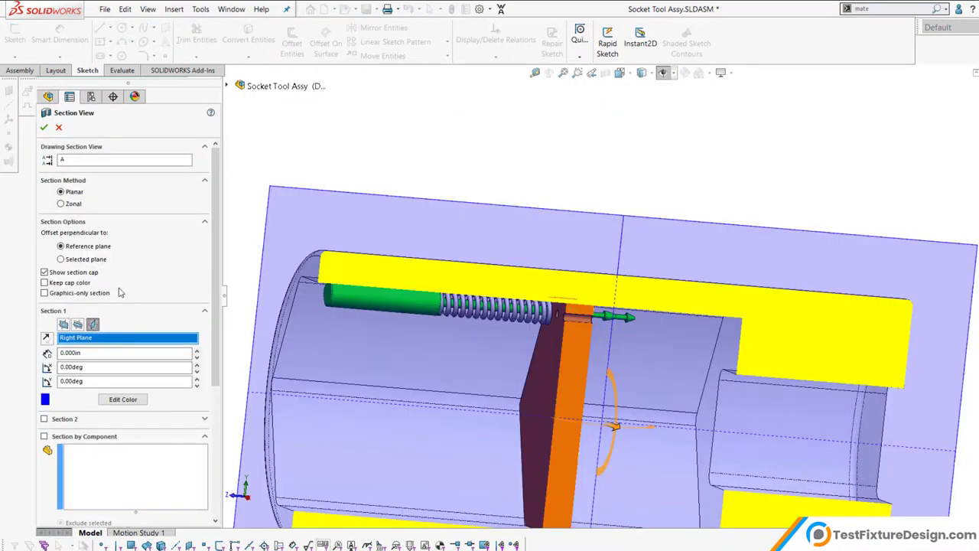
{"action": "left_click", "coordinate": [42, 127]}
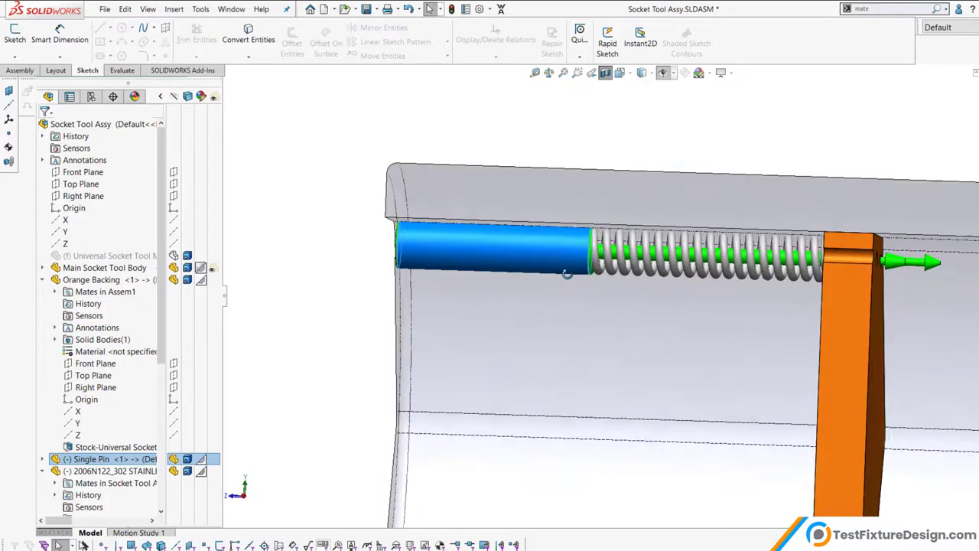
{"action": "left_click", "coordinate": [114, 472]}
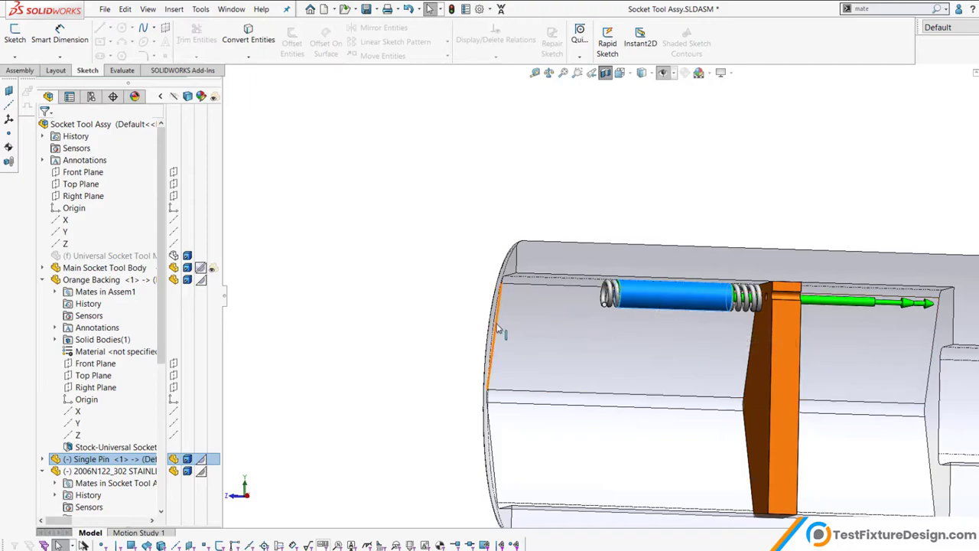
{"action": "mouse_move", "coordinate": [502, 306]}
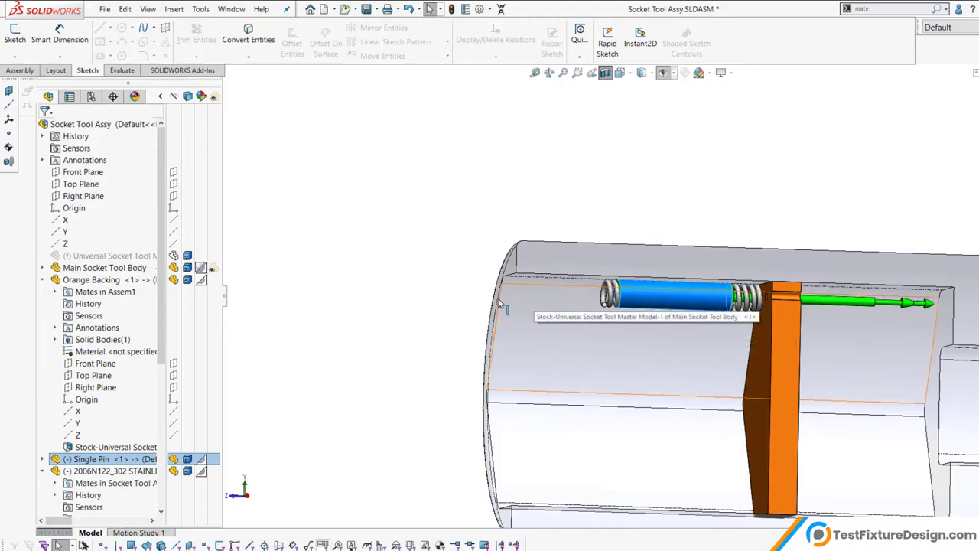
{"action": "mouse_move", "coordinate": [689, 299]}
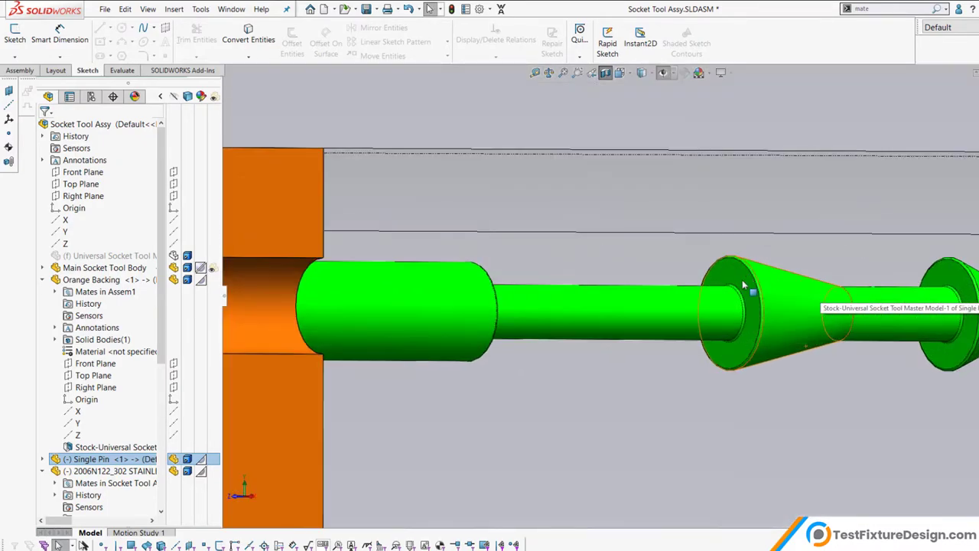
{"action": "left_click", "coordinate": [727, 306]}
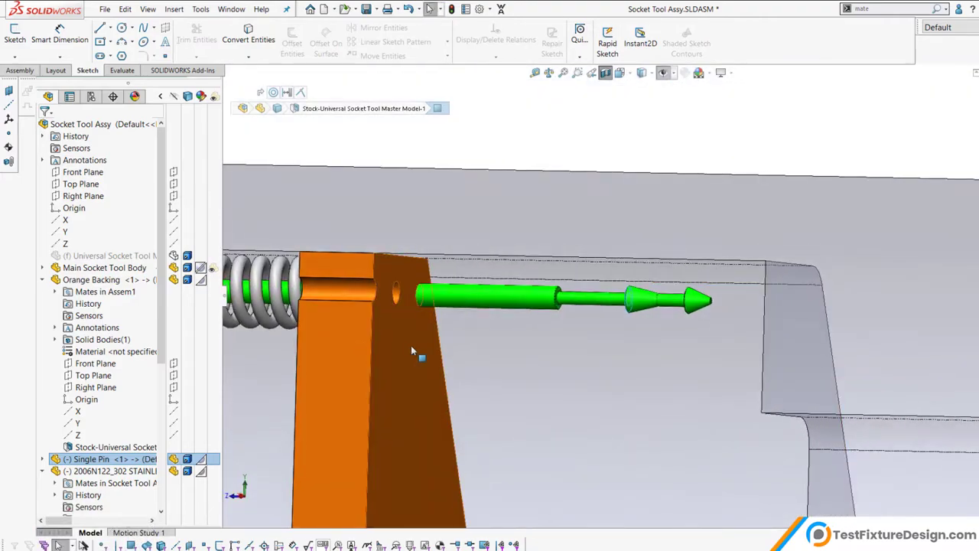
{"action": "left_click", "coordinate": [92, 279]}
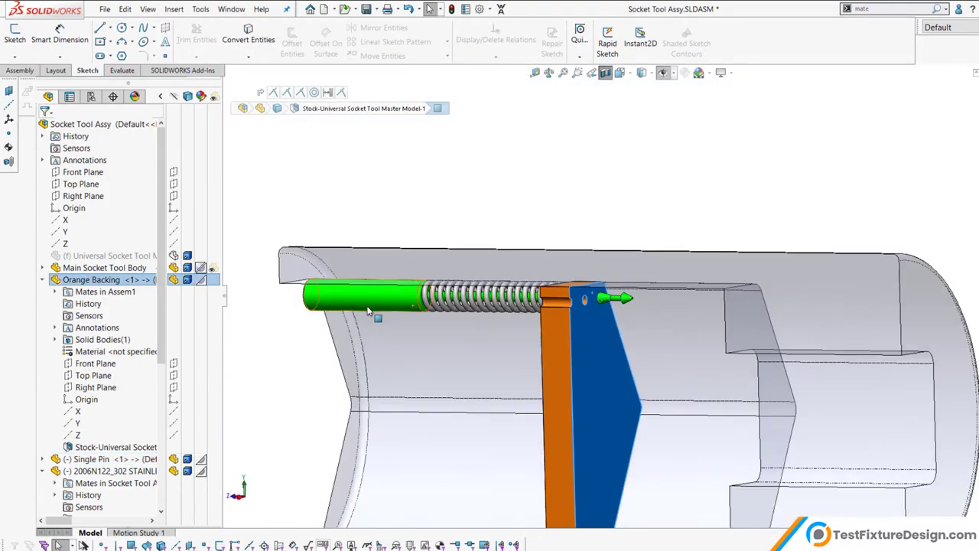
Turn off the section view to show the whole transparent assembly again
{"action": "left_click", "coordinate": [92, 459]}
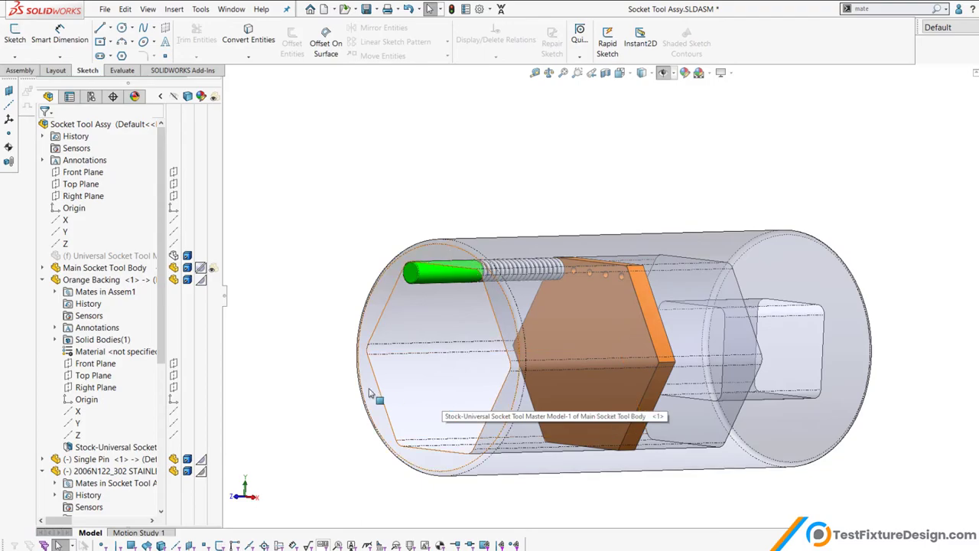
{"action": "mouse_move", "coordinate": [340, 410]}
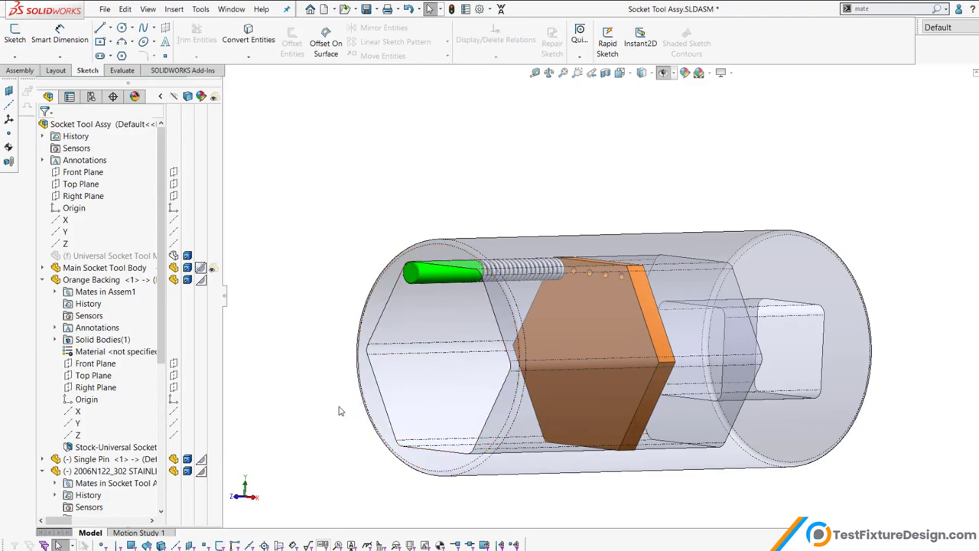